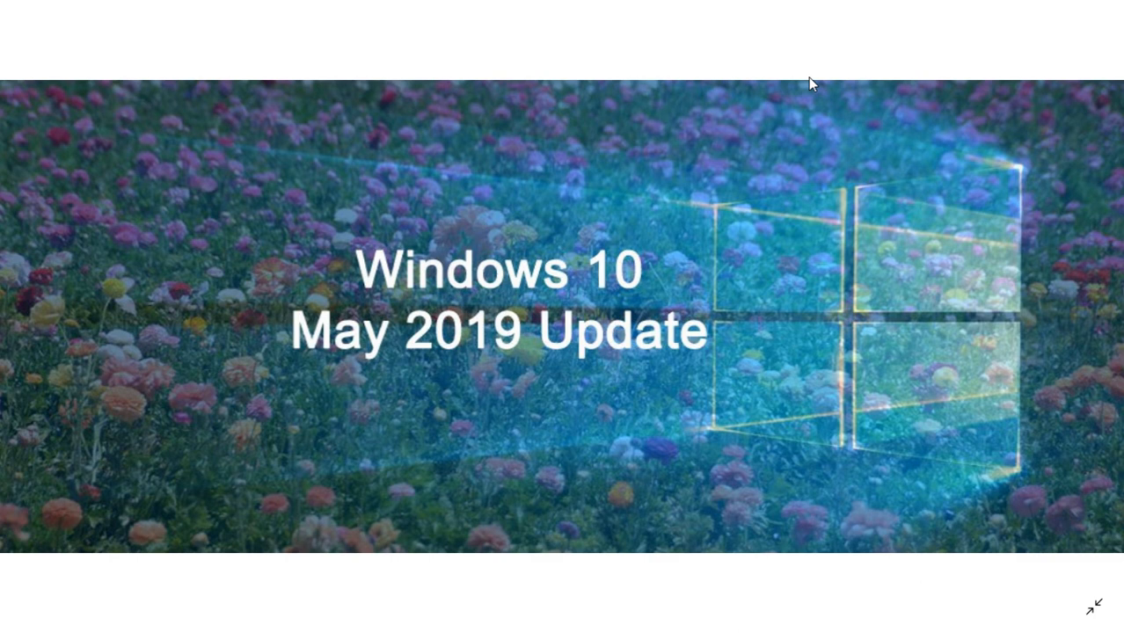
pyautogui.moveTo(835, 89)
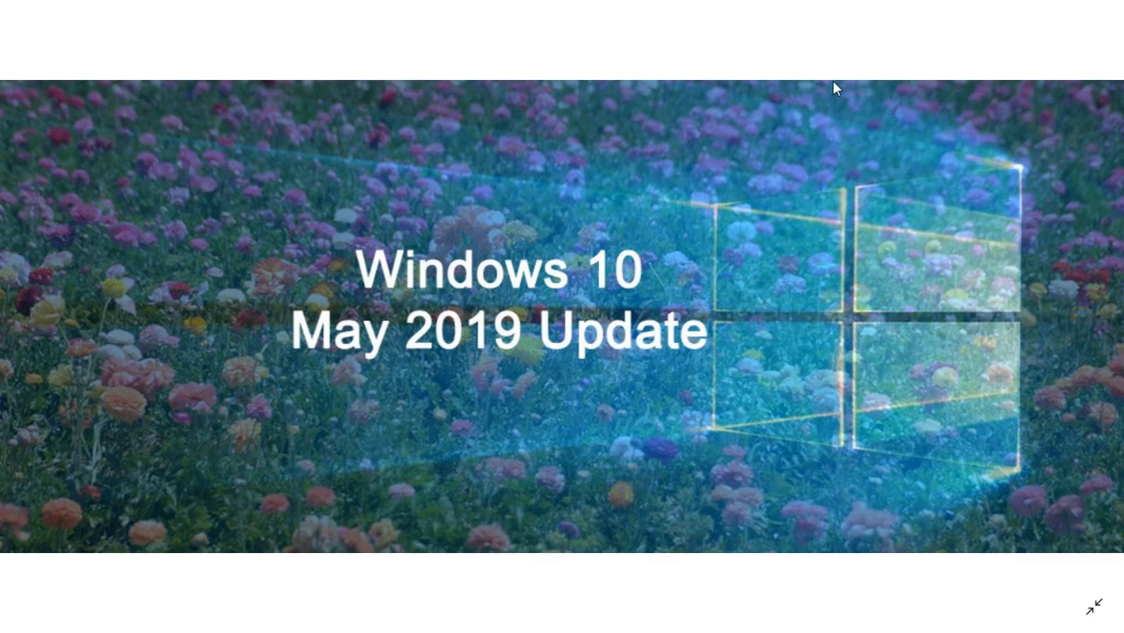